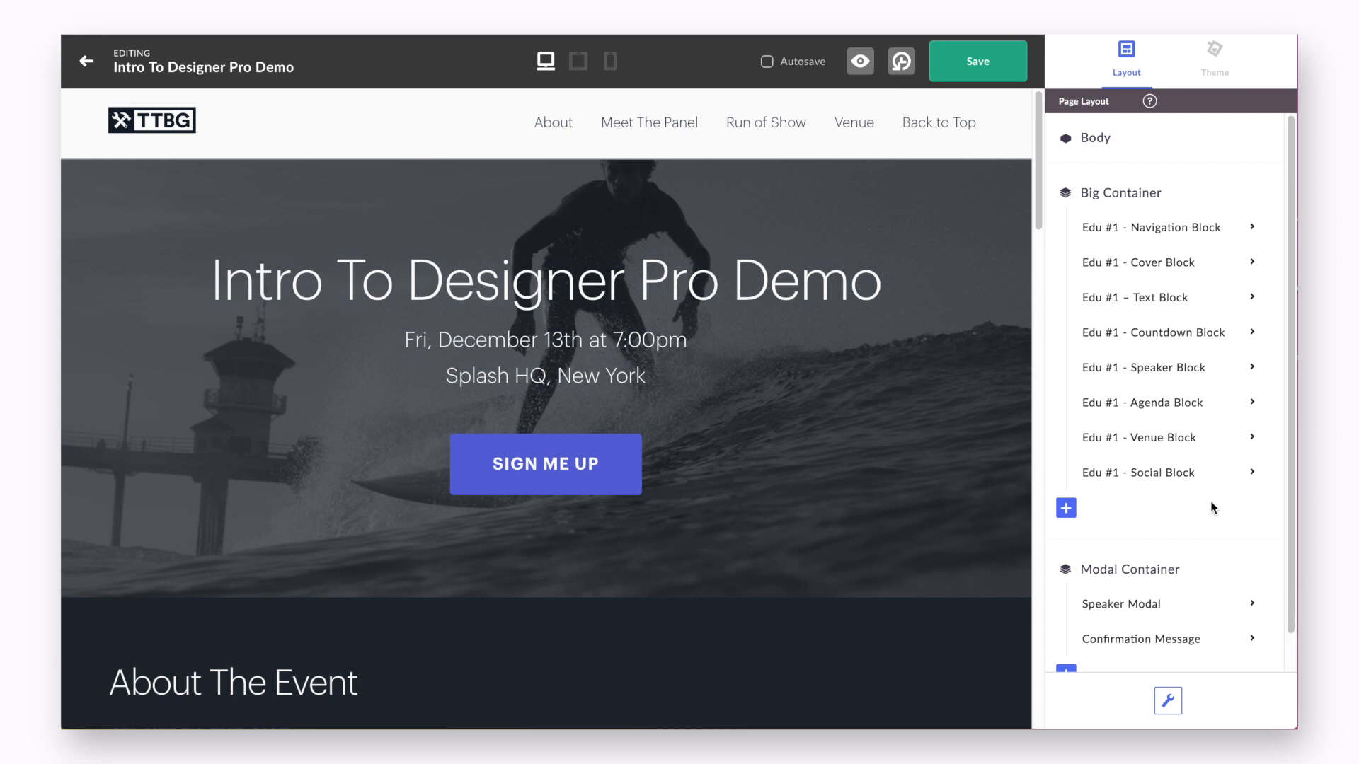
Step: Select the cover's date line, then choose the Headline element from the cover block's element tree
left_click(545, 280)
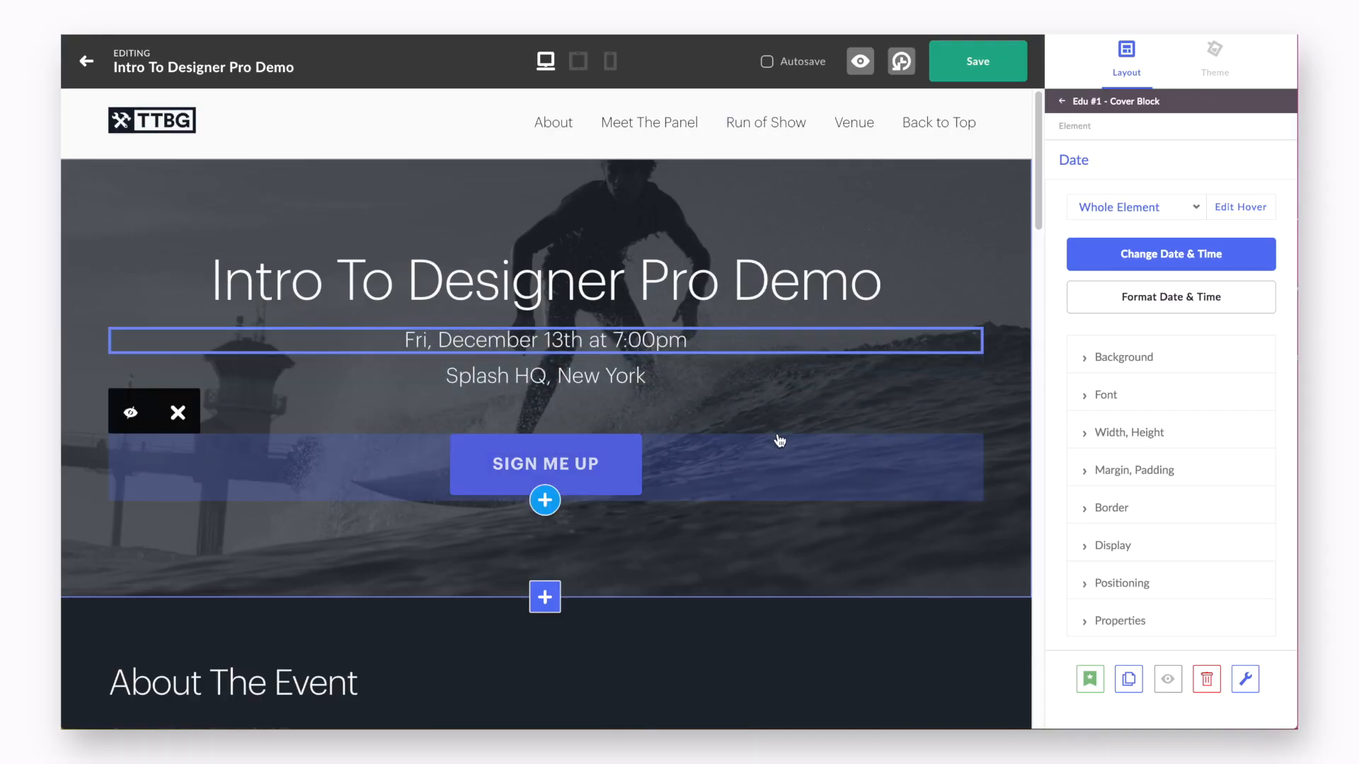
mouse_move(683, 449)
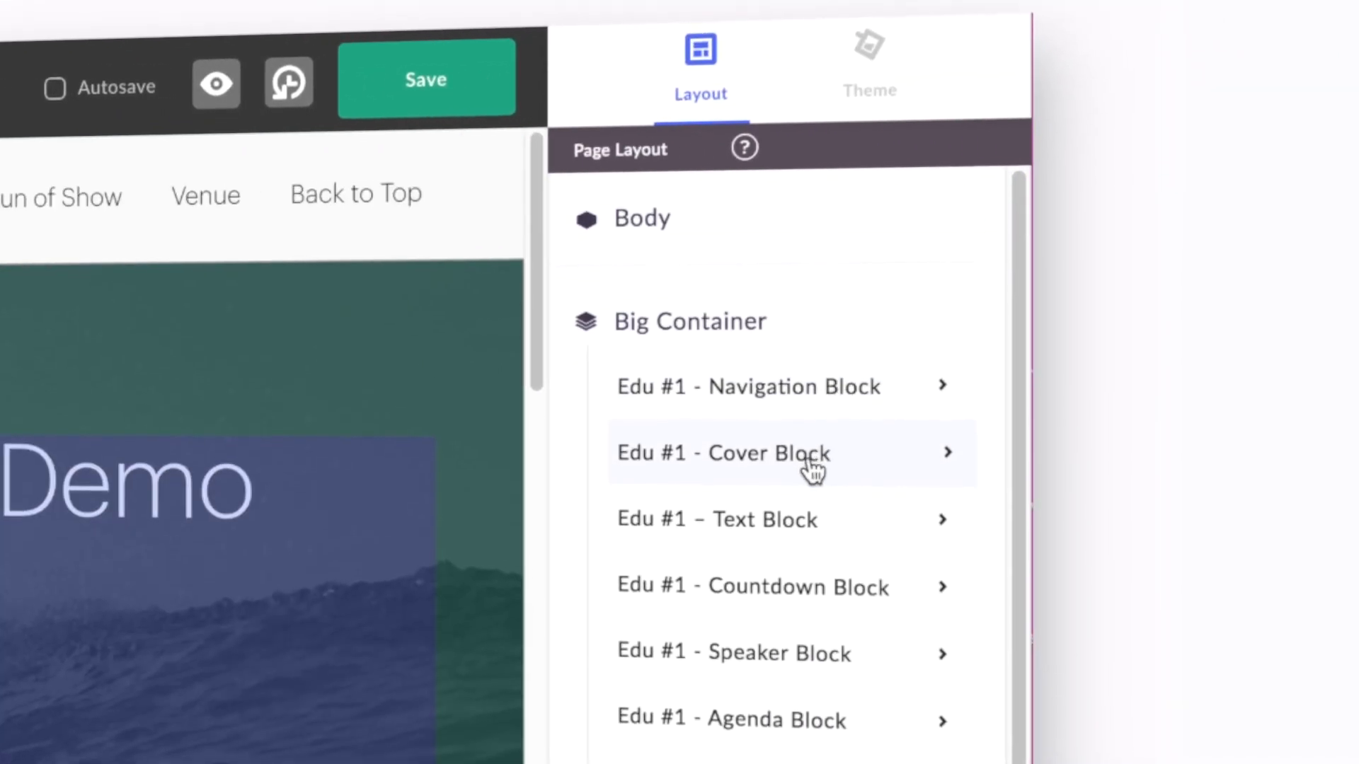
left_click(722, 453)
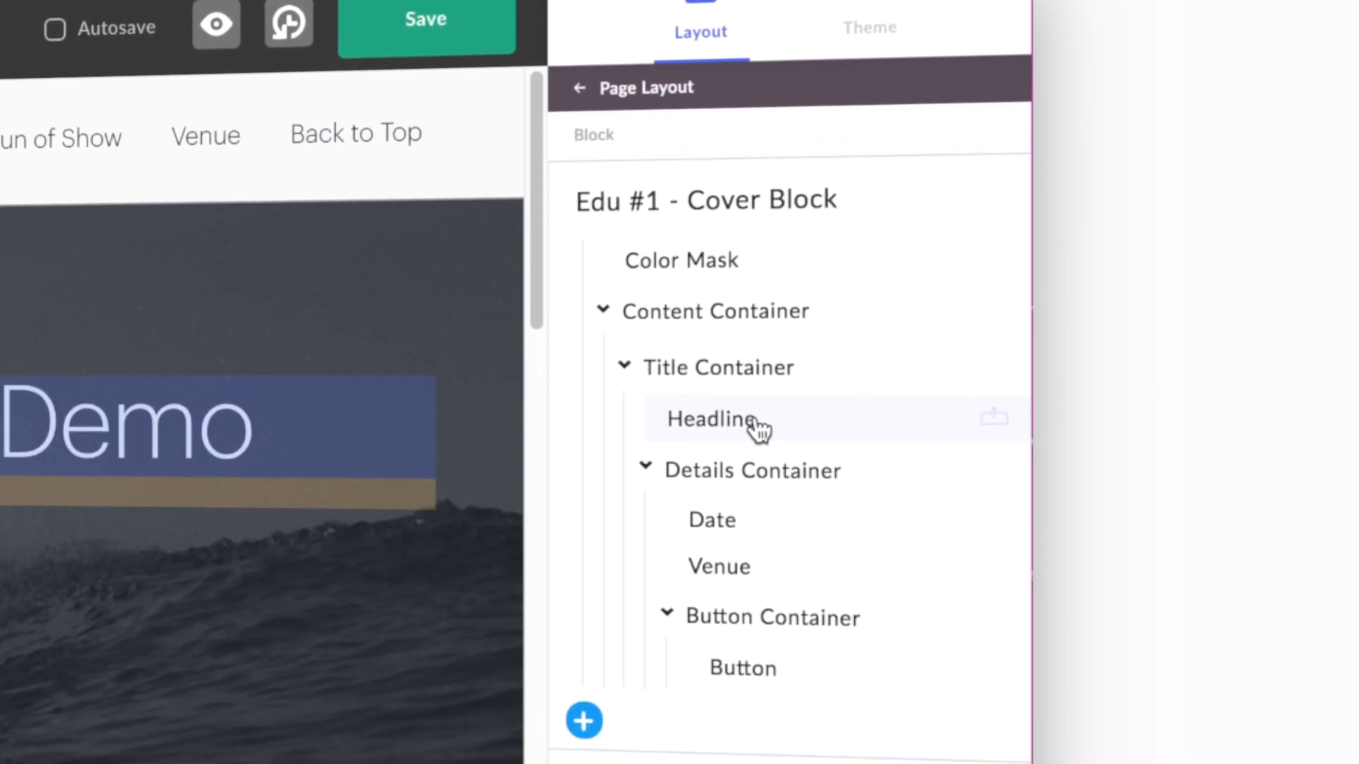
left_click(710, 419)
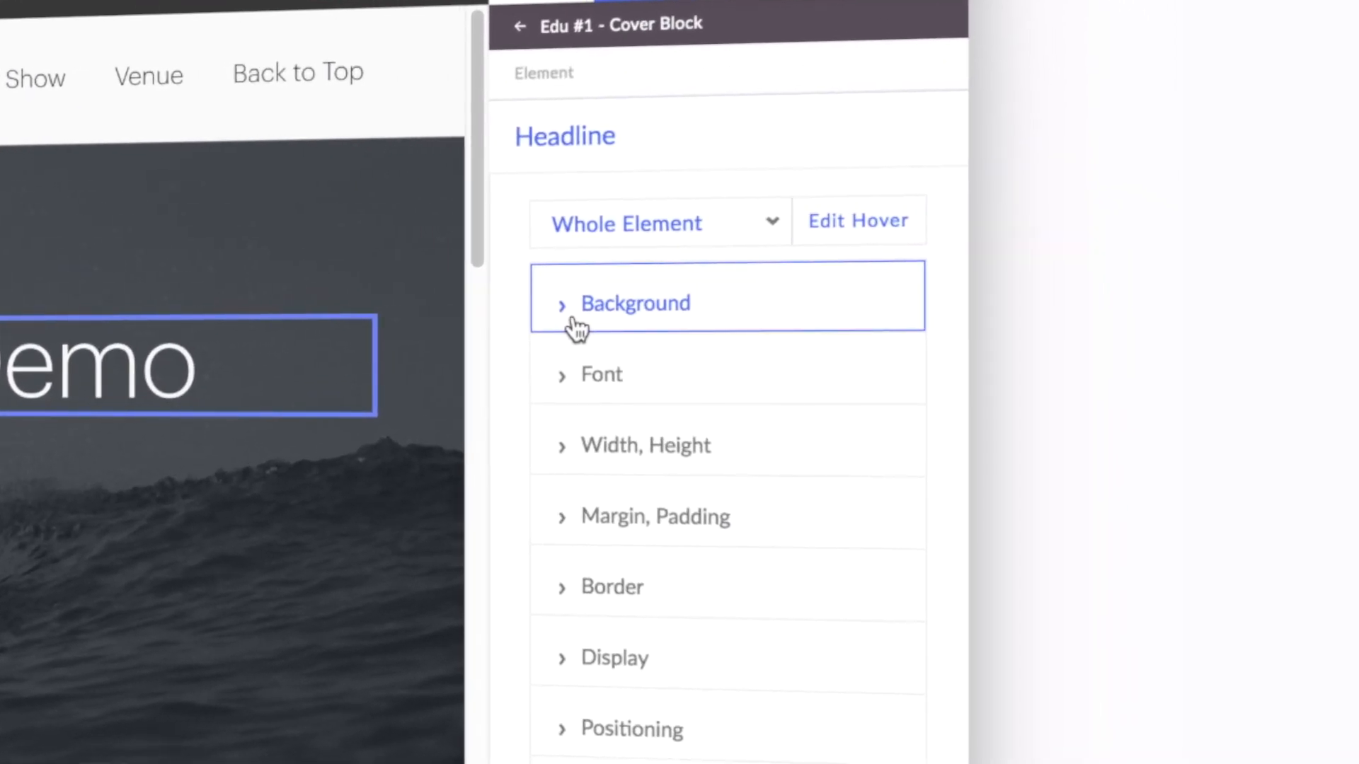
Step: Give the Headline a pink background colour and begin choosing a background image for it
left_click(635, 303)
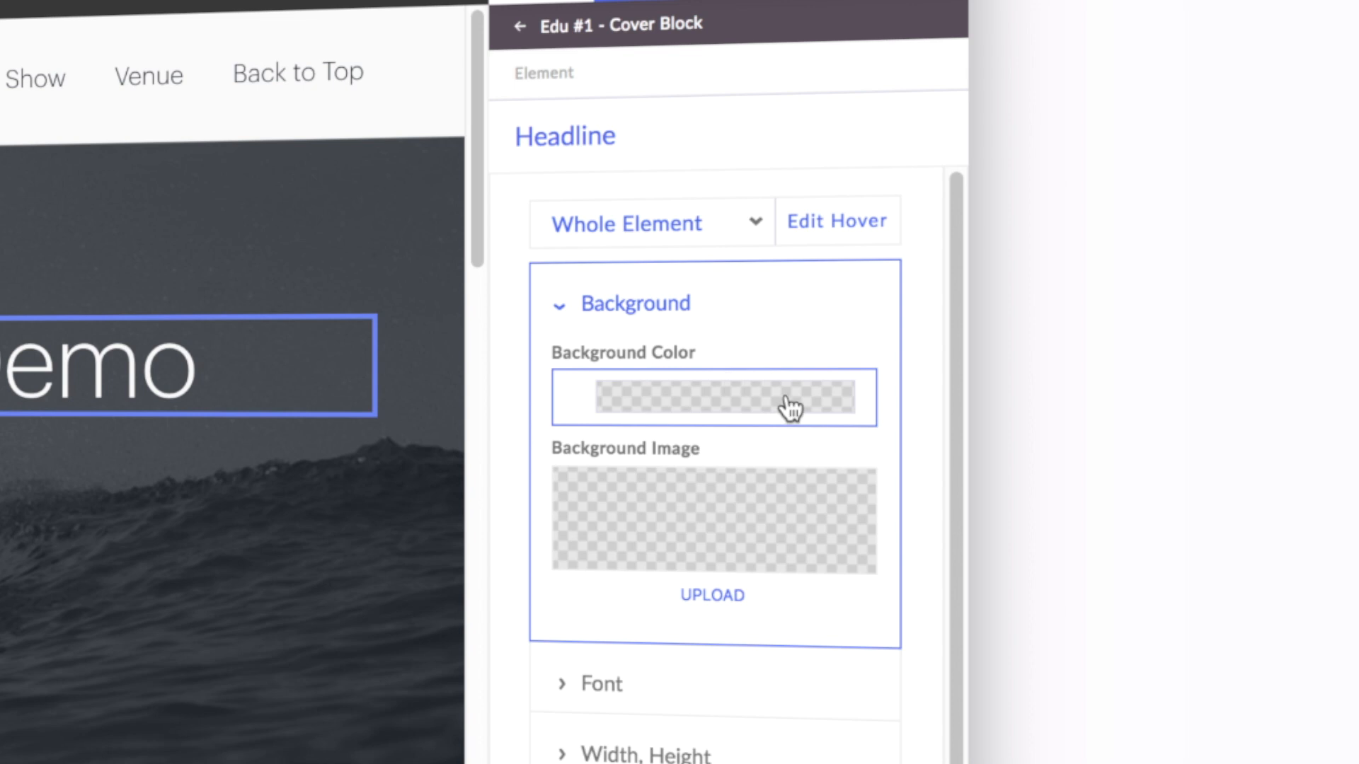
left_click(713, 396)
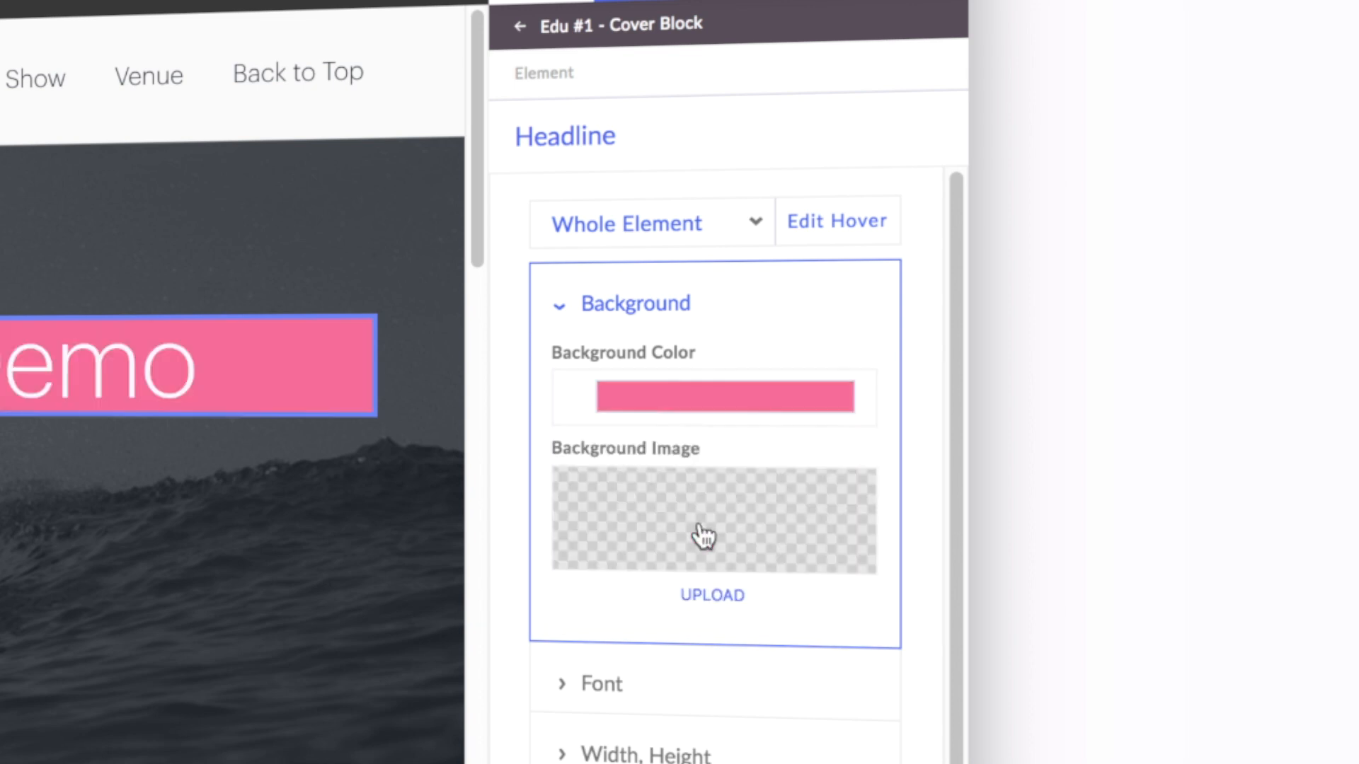
left_click(724, 397)
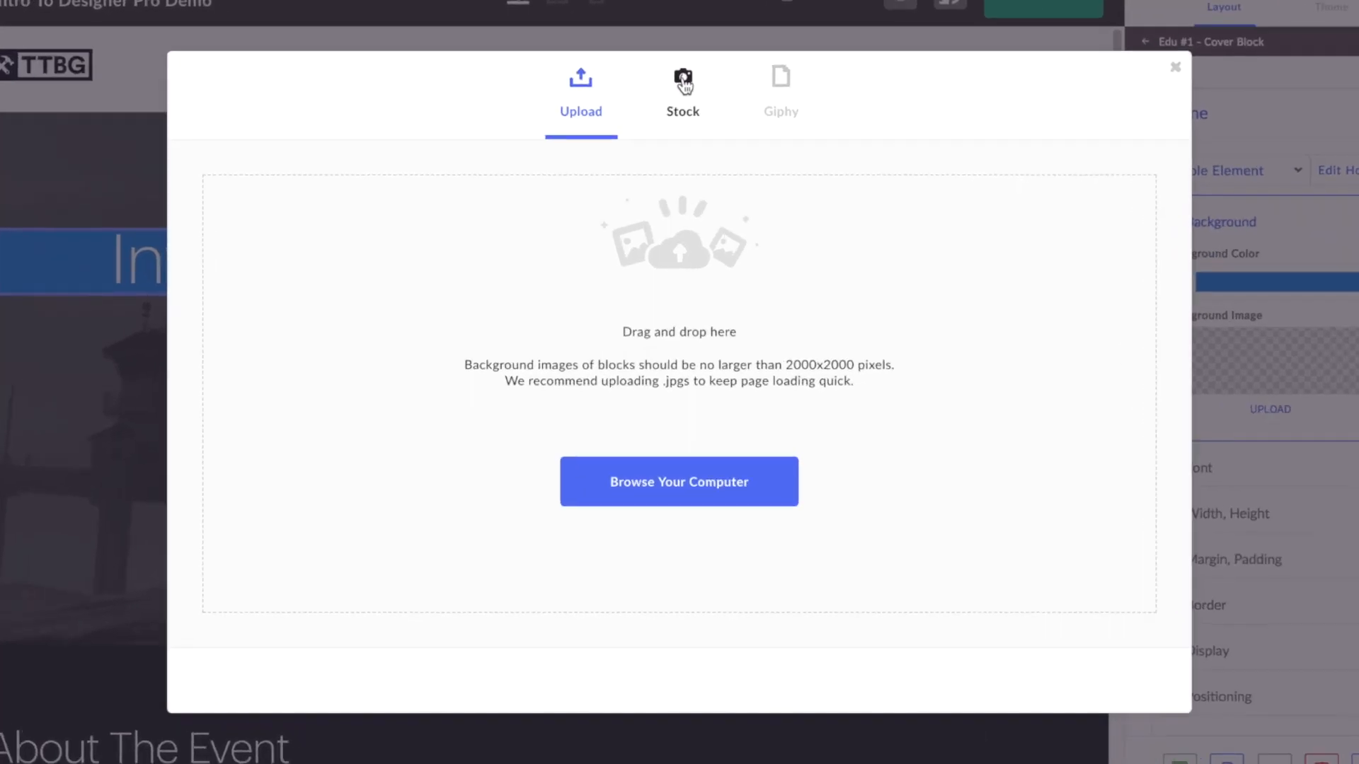
Step: Browse the Stock and Giphy libraries, then close the image picker without choosing anything
left_click(682, 91)
type("puppy")
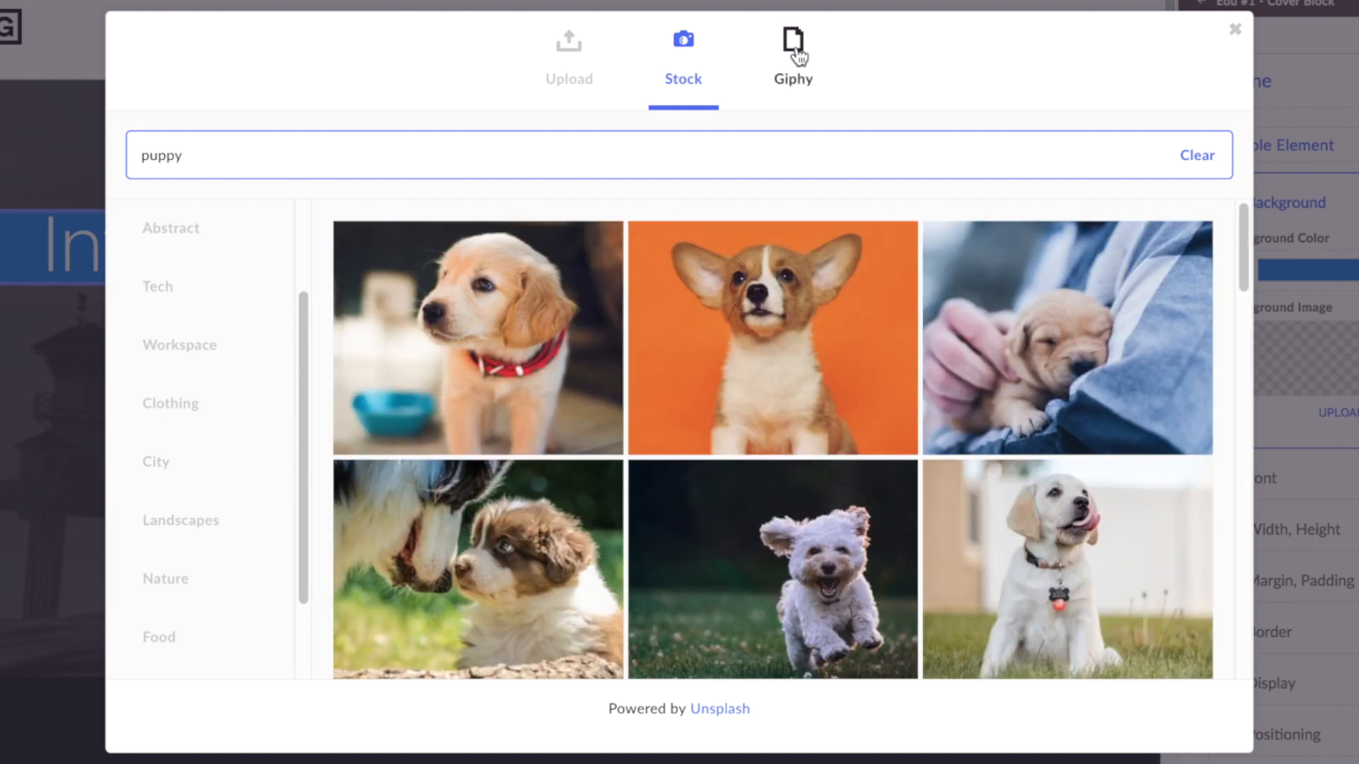
left_click(792, 53)
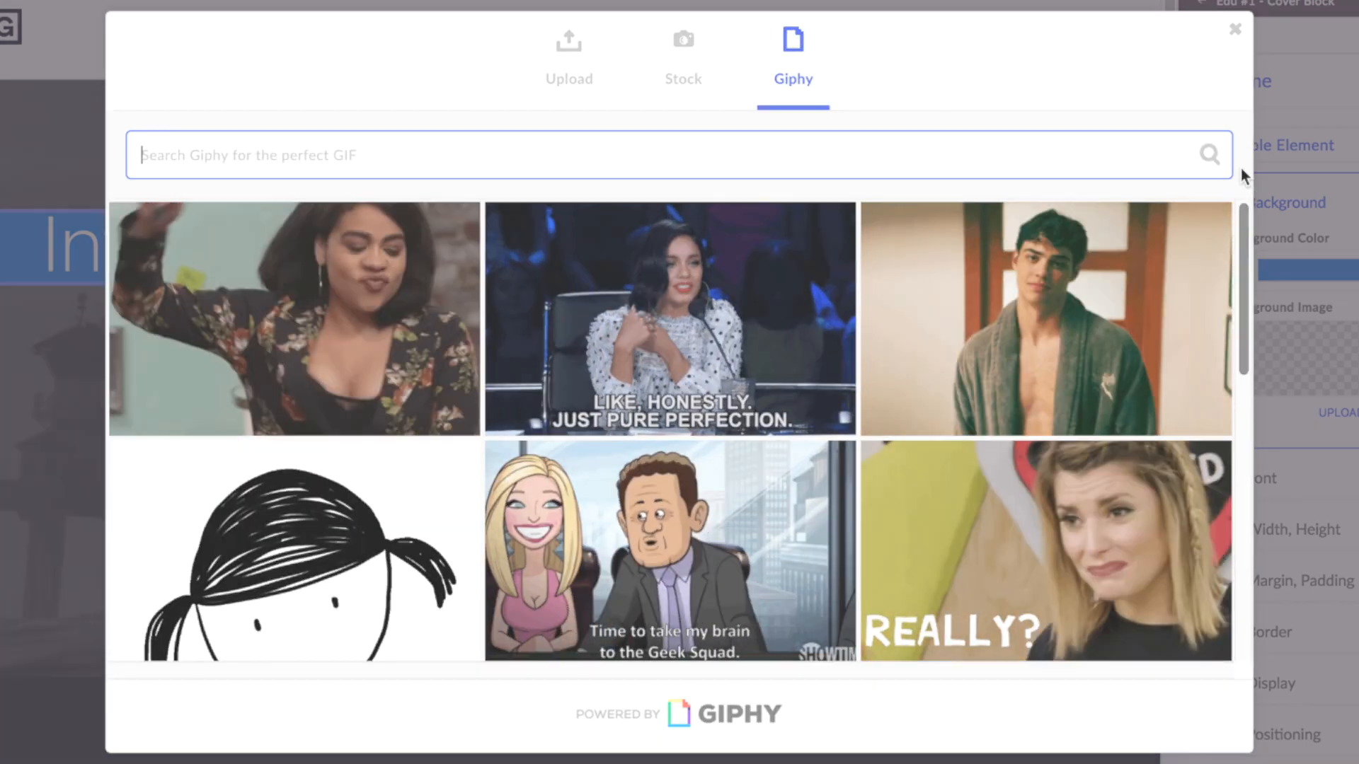
left_click(1234, 30)
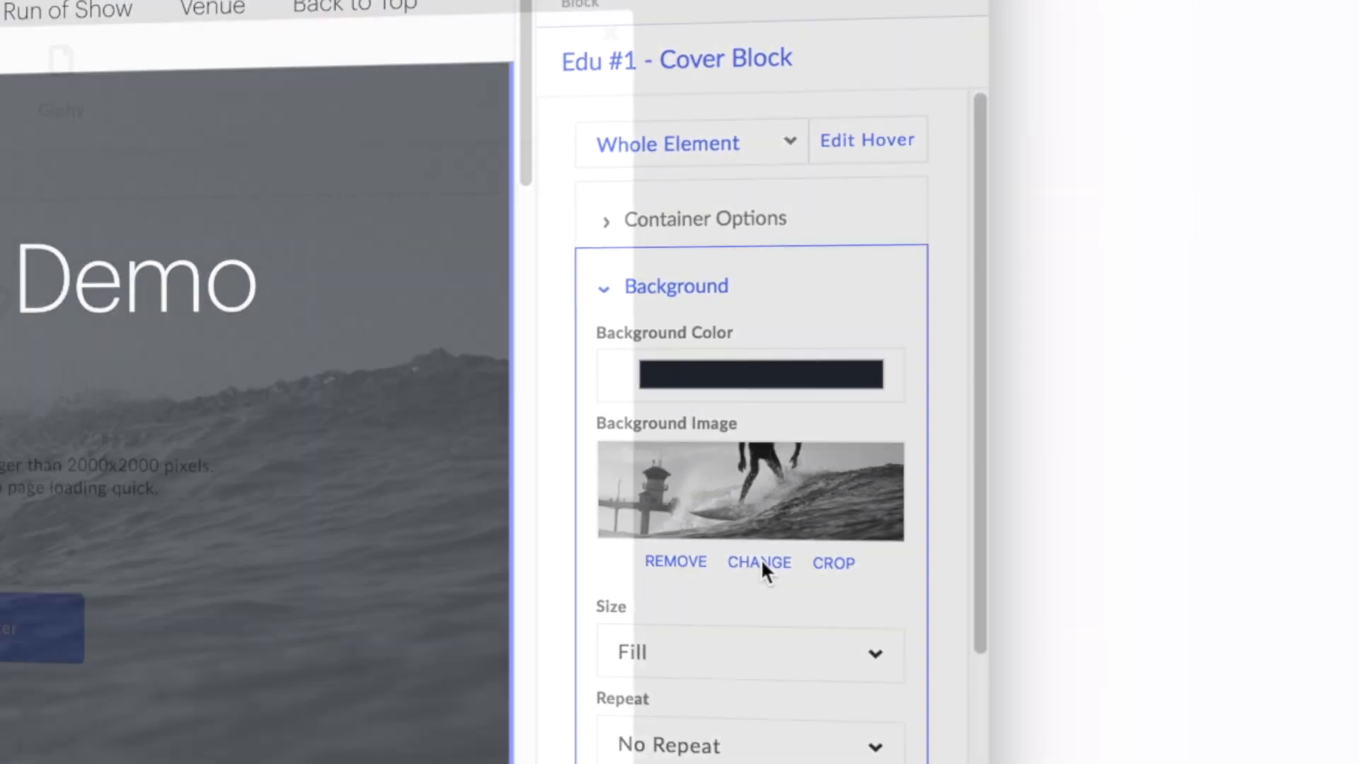
Step: Swap the cover's surfer background for the grey geometric Abstract stock image
left_click(758, 562)
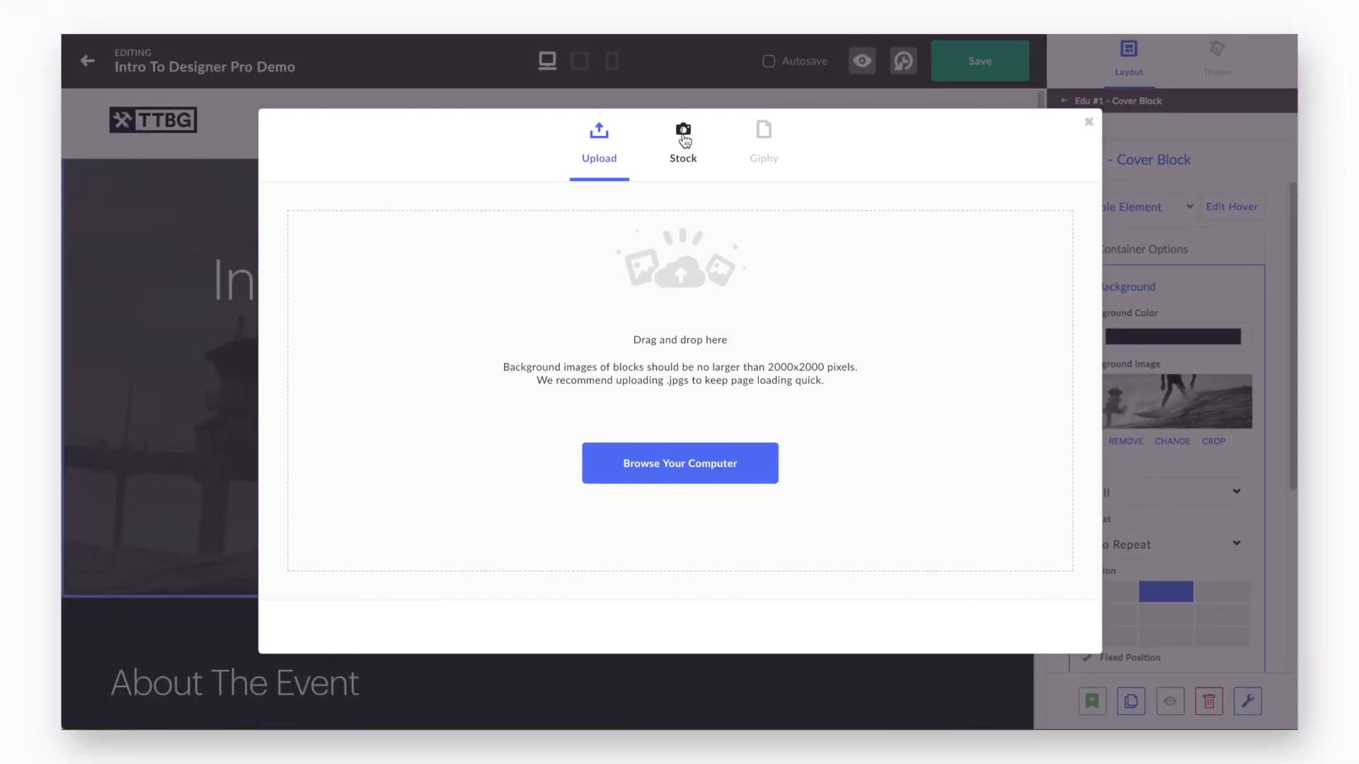
left_click(682, 143)
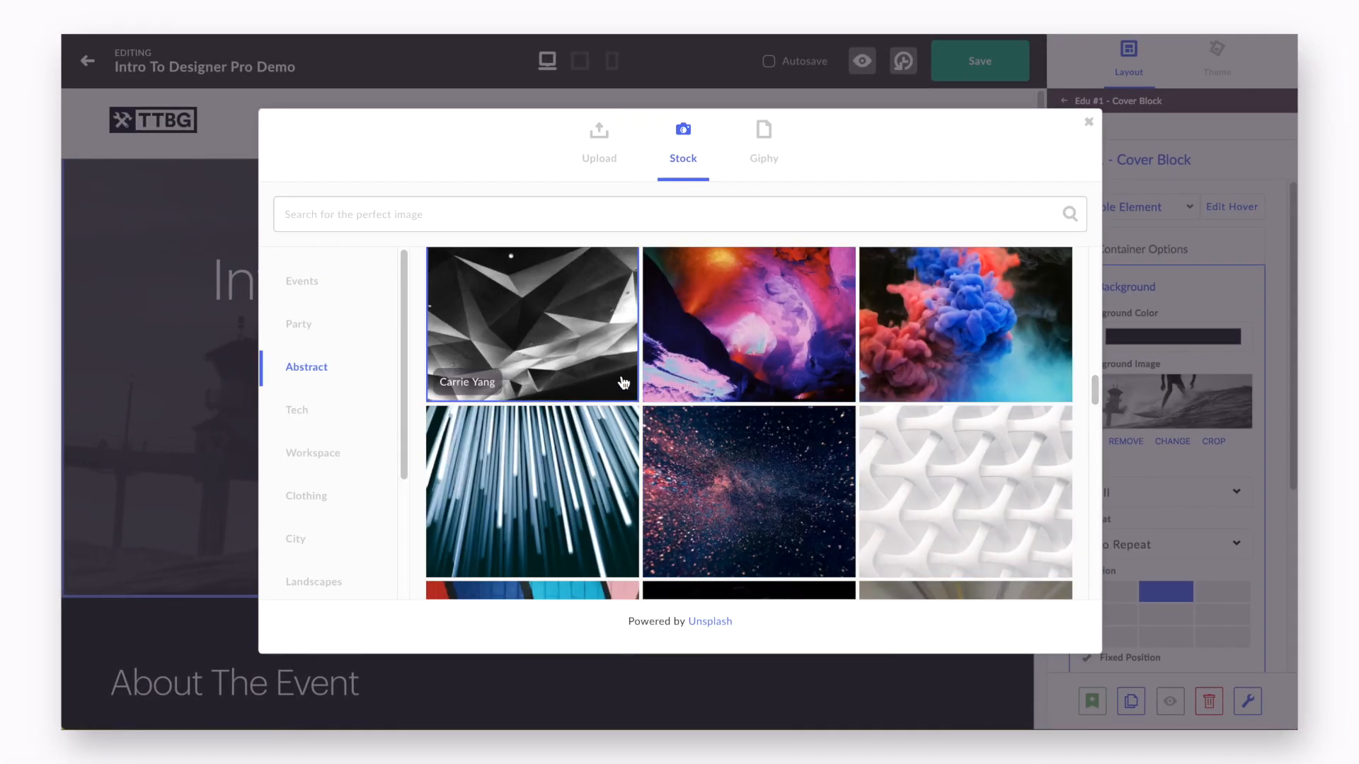
left_click(531, 324)
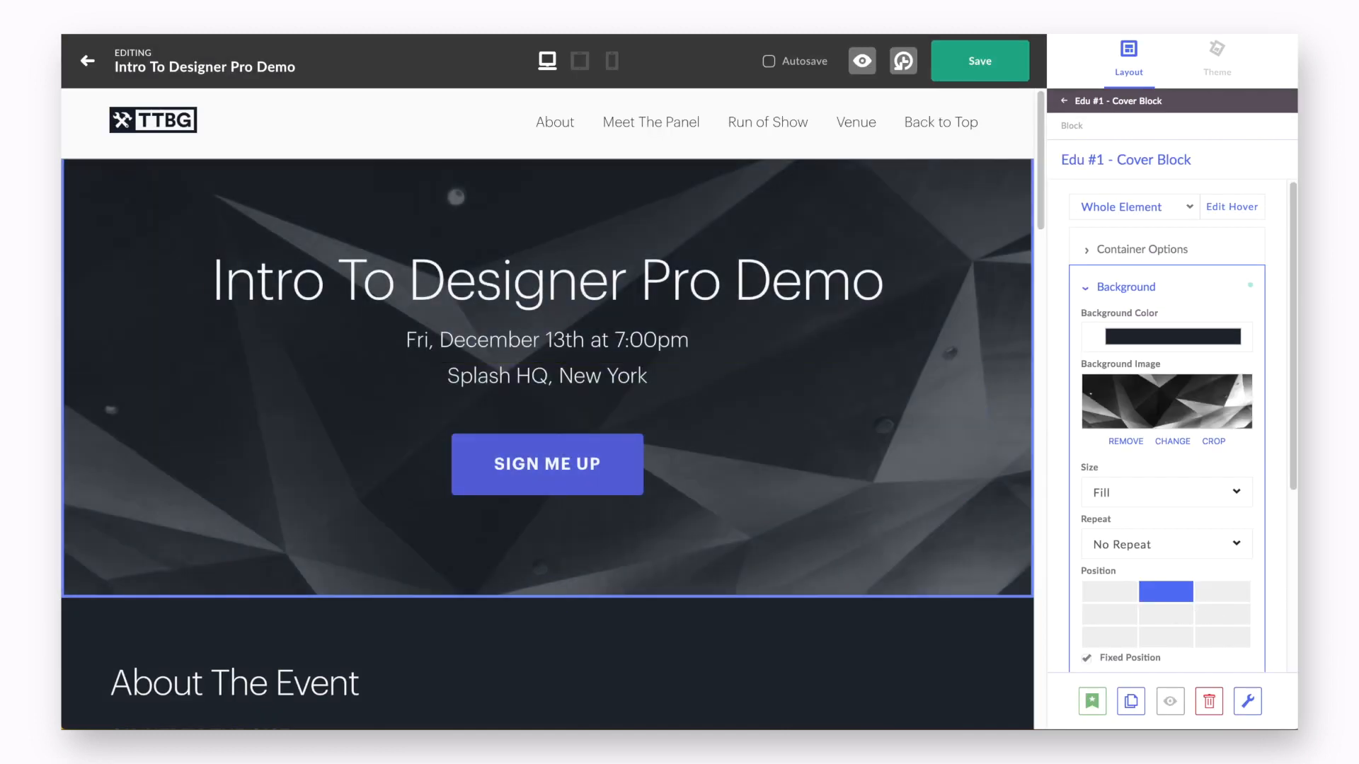